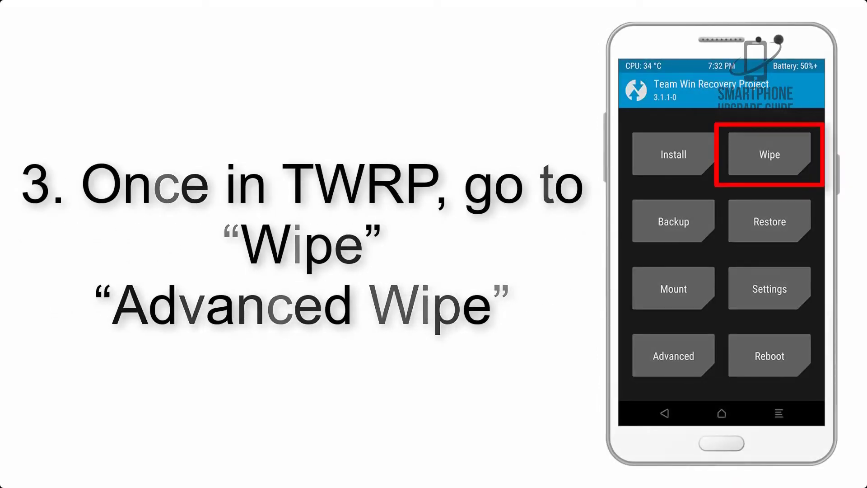
Queue AOSP_ROM.zip from /sdcard/Download for flashing via Install.
left_click(767, 154)
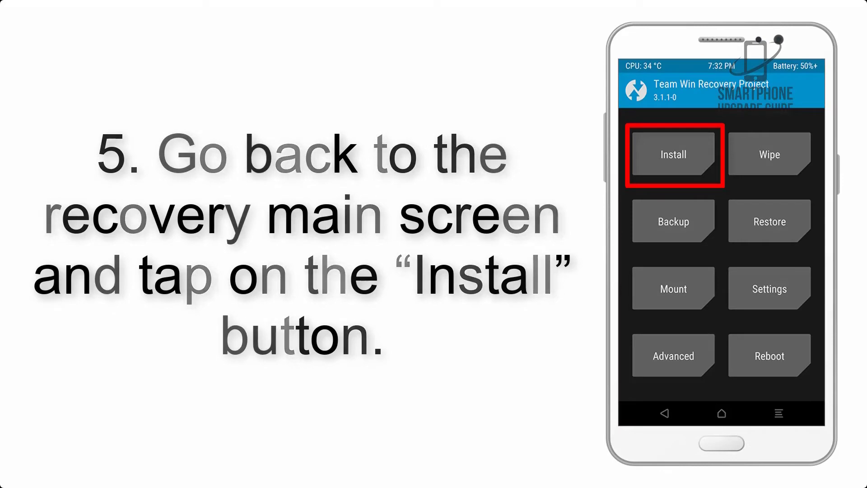
left_click(672, 155)
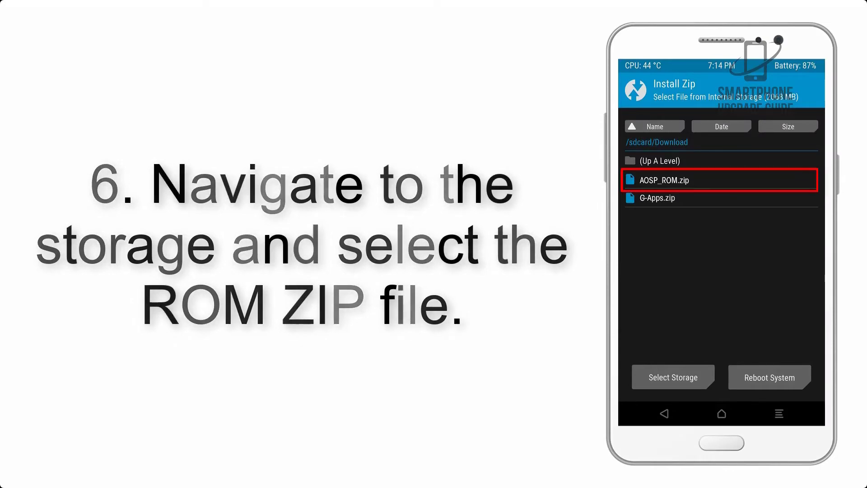
left_click(664, 180)
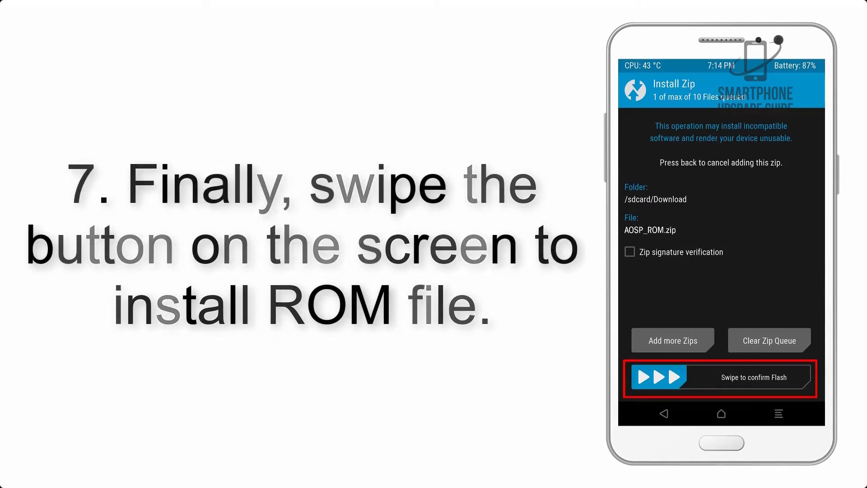
Swipe to flash the ROM, then queue and flash G-Apps.zip.
left_click_drag(656, 377, 785, 378)
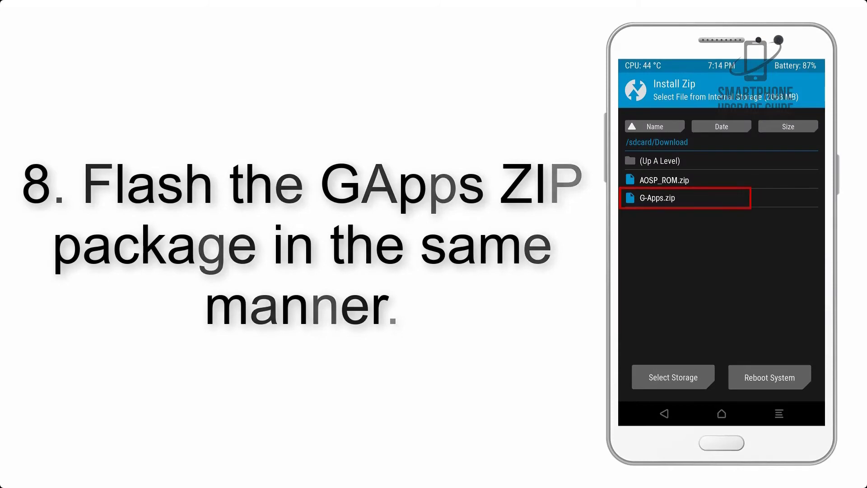
left_click(686, 198)
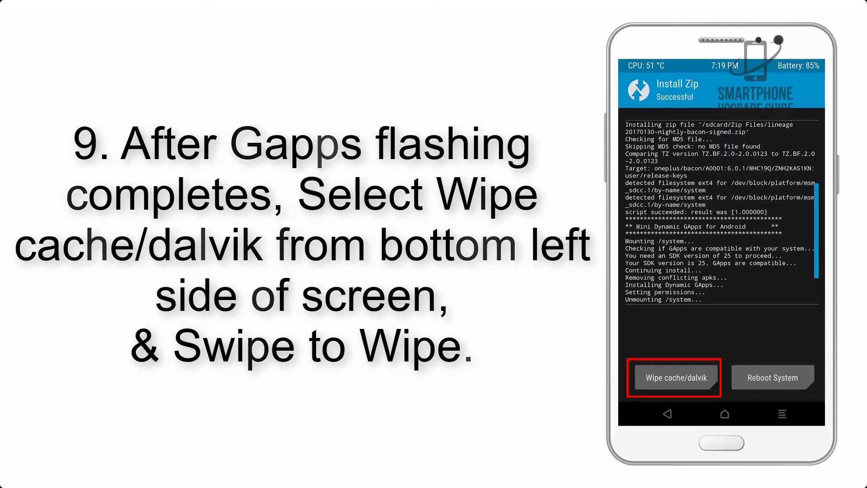